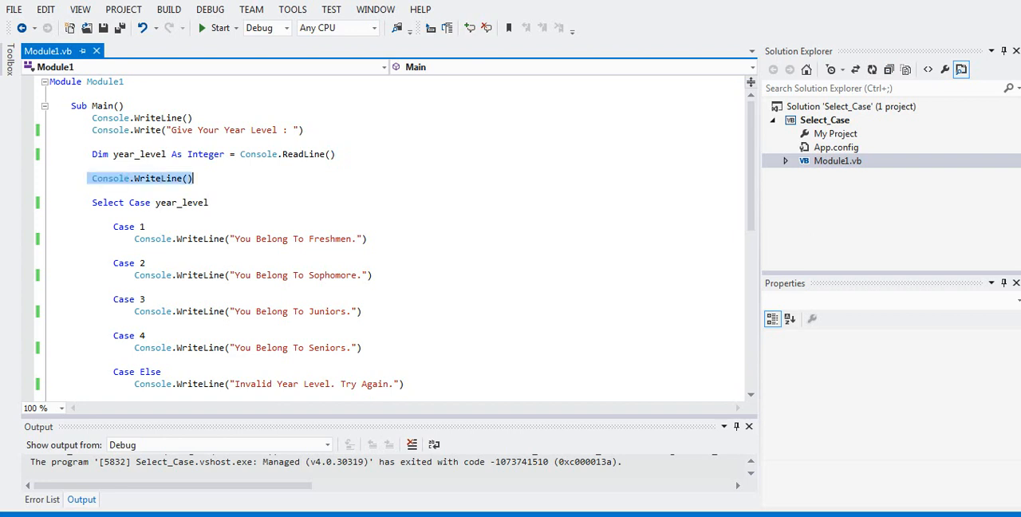
mouse_move(181, 202)
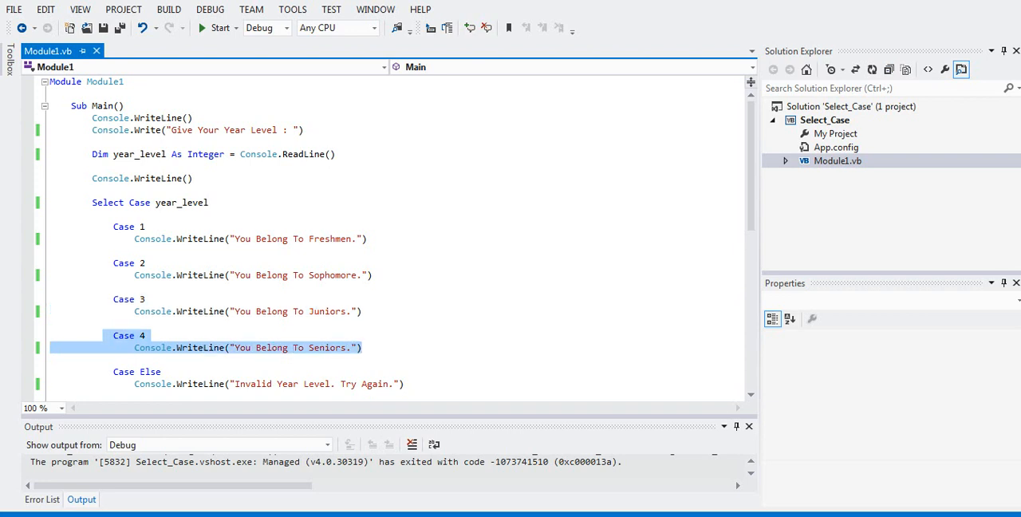
Scroll through the Select Case code, then run a test entering year level 4.
scroll(down, 3)
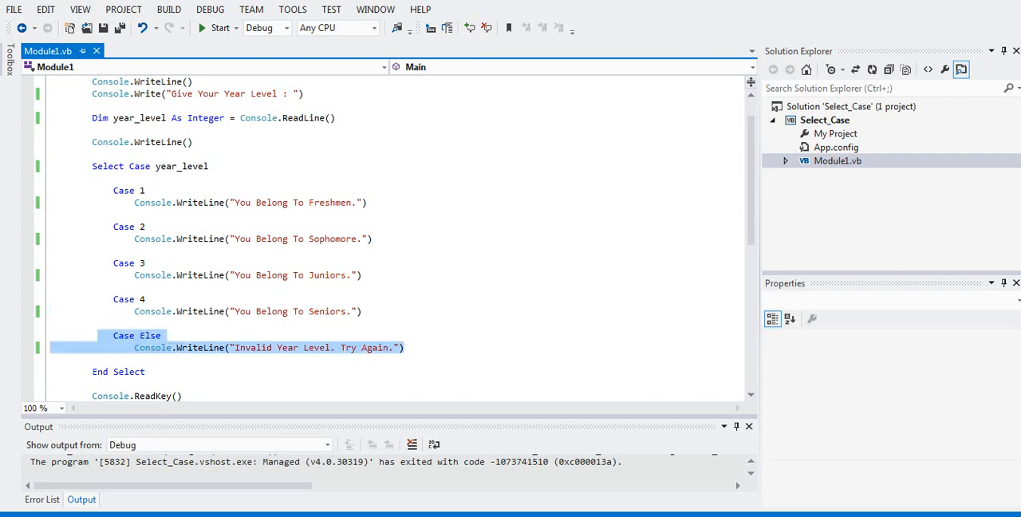
scroll(down, 3)
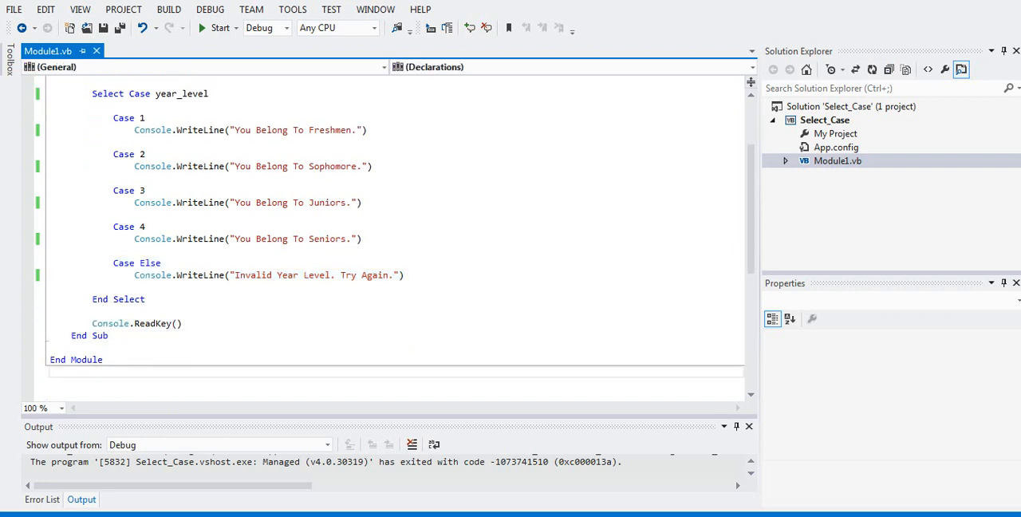
scroll(up, 3)
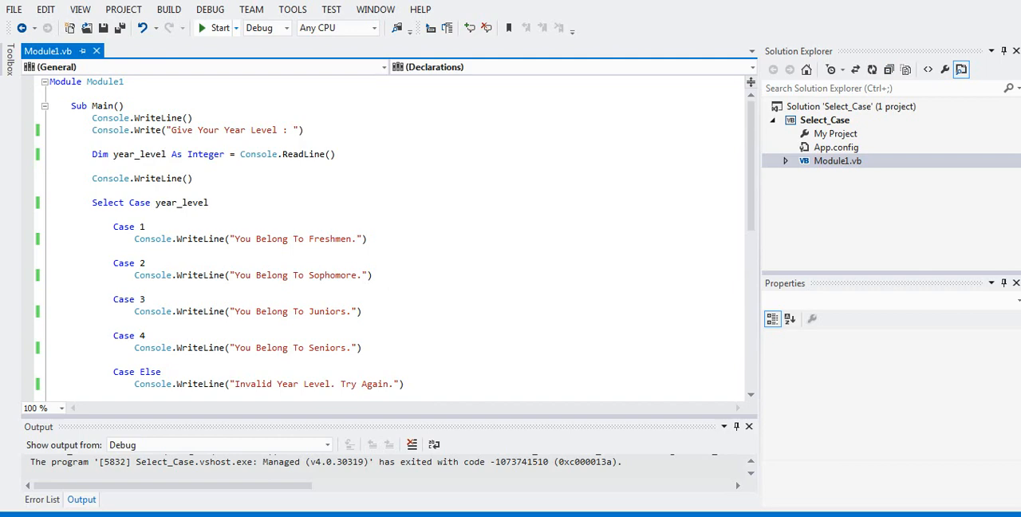
click(215, 27)
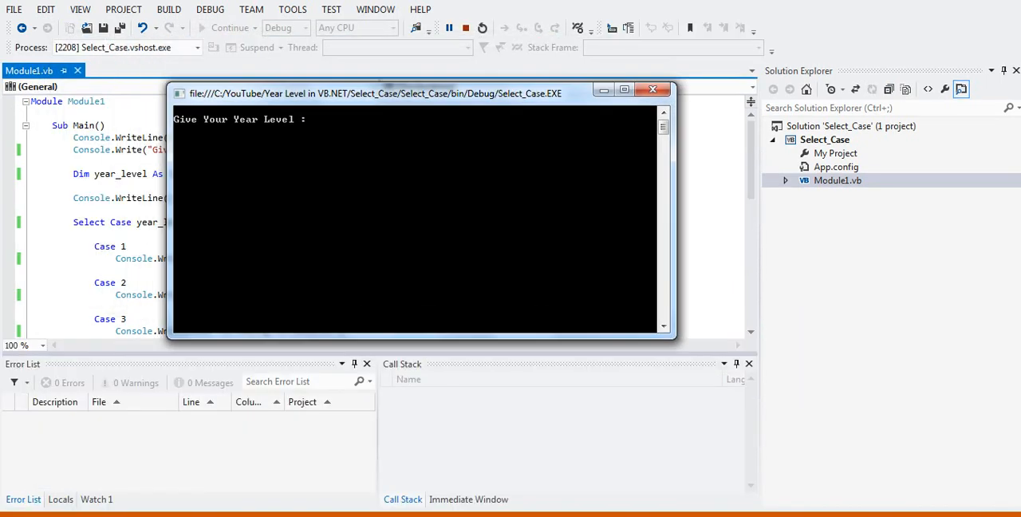
text(4)
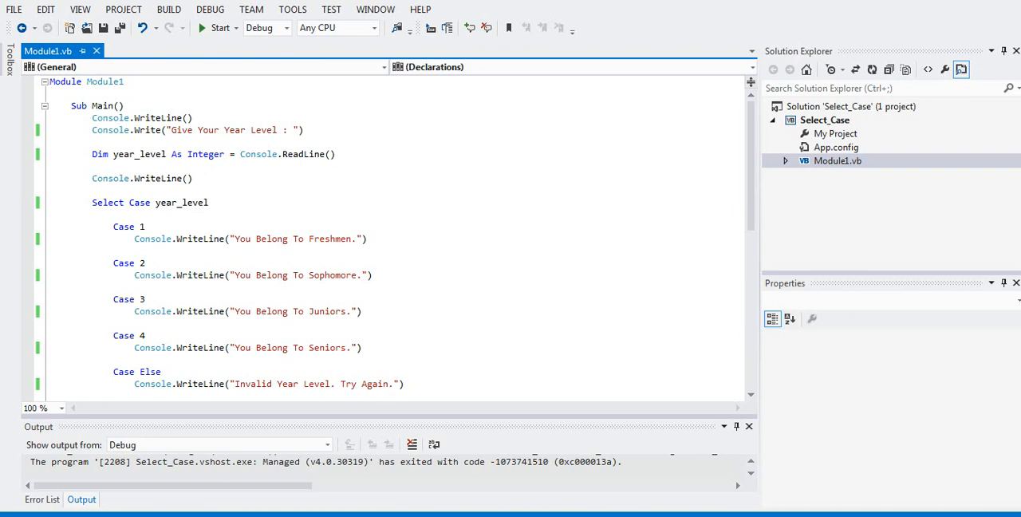
click(217, 27)
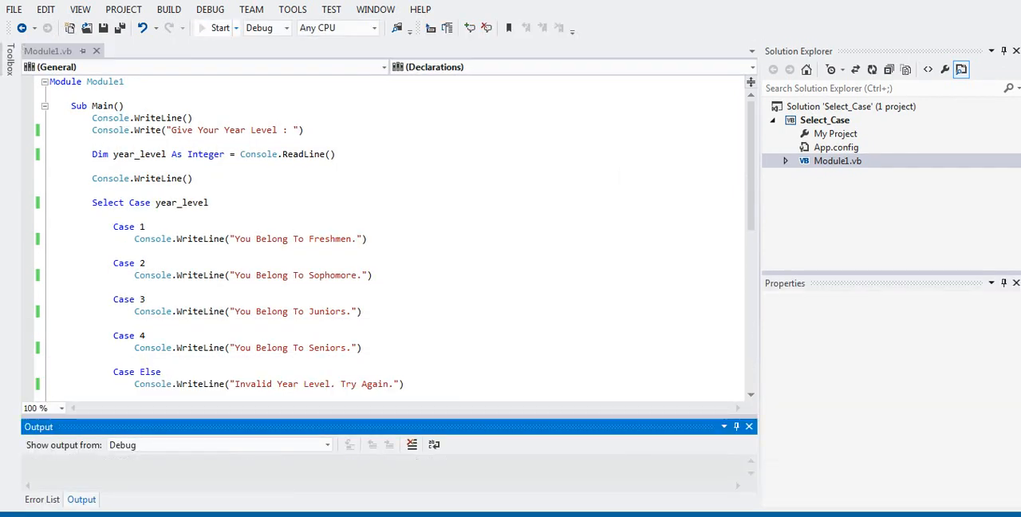
Test the program with year levels 1 and 2, closing after the Sophomore result.
click(220, 27)
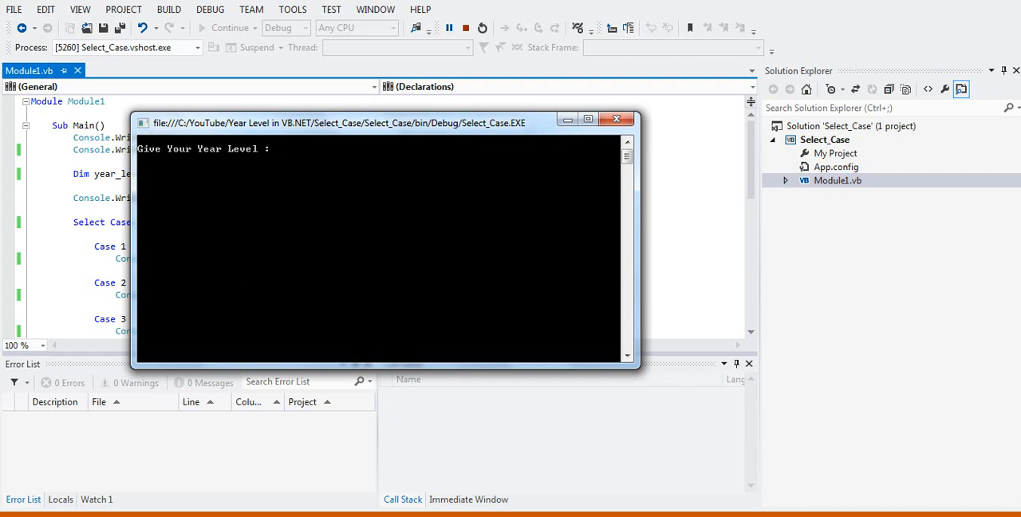
text(1)
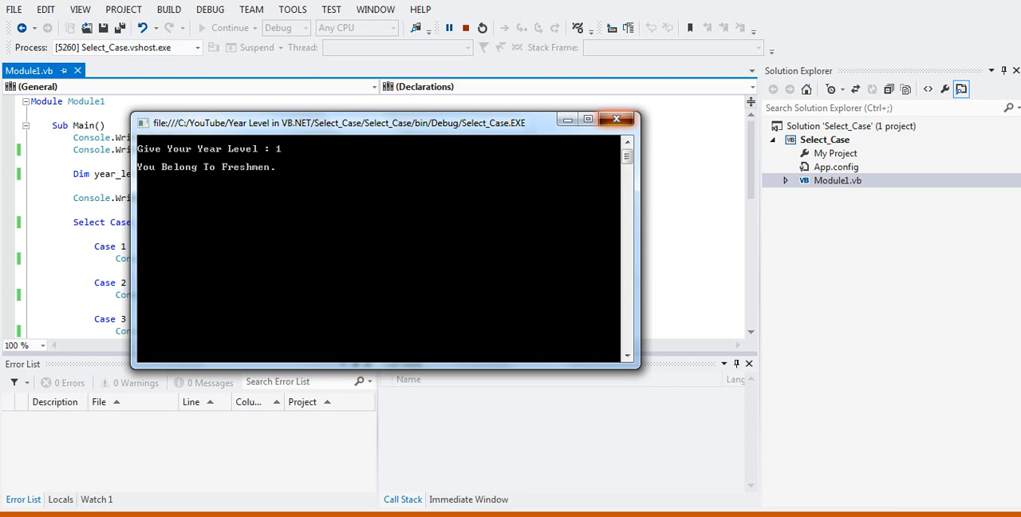
click(616, 119)
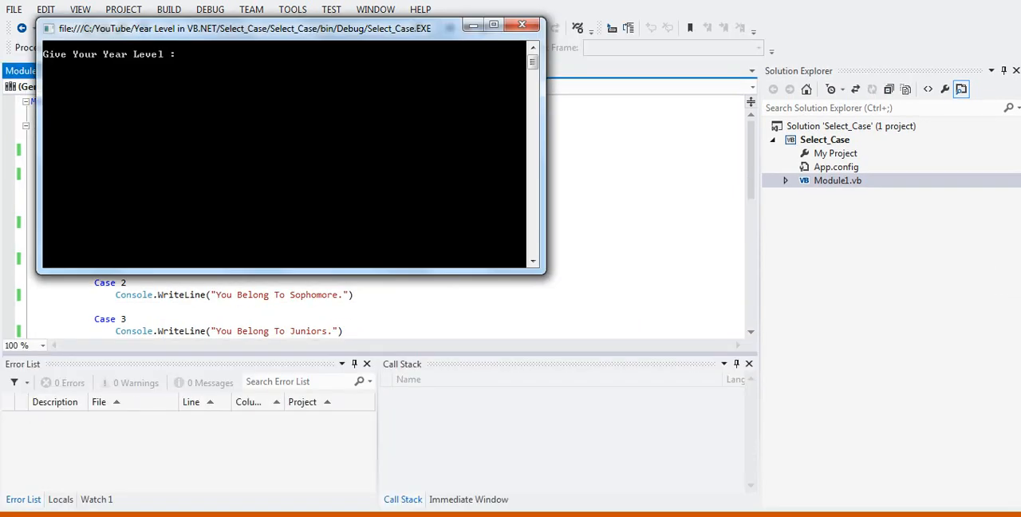
text(2)
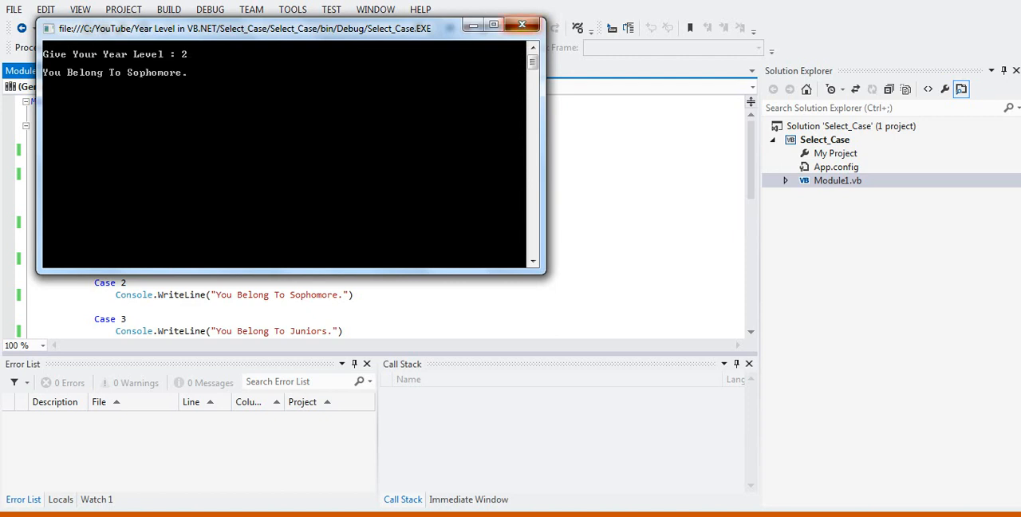
click(523, 24)
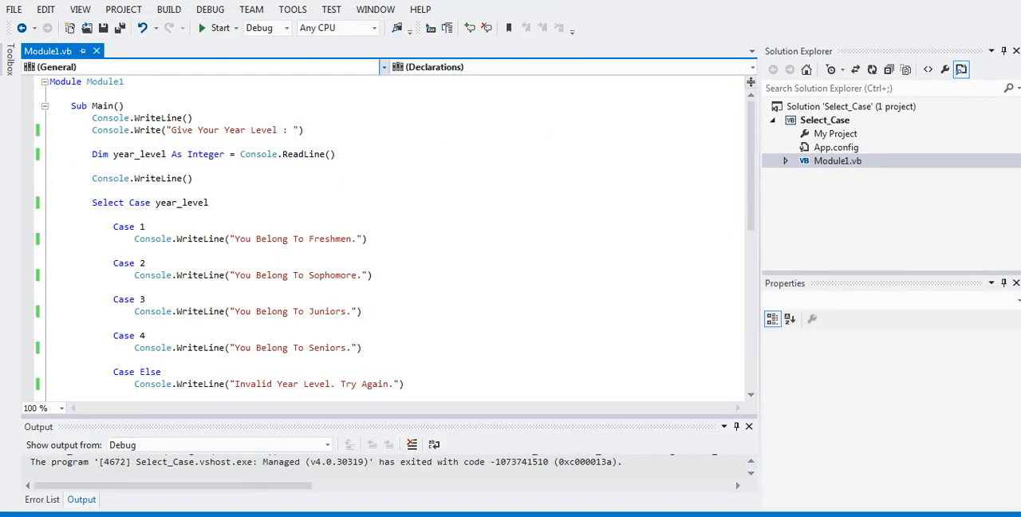
Run a test with year level 3, then relaunch and submit year level 4.
click(220, 28)
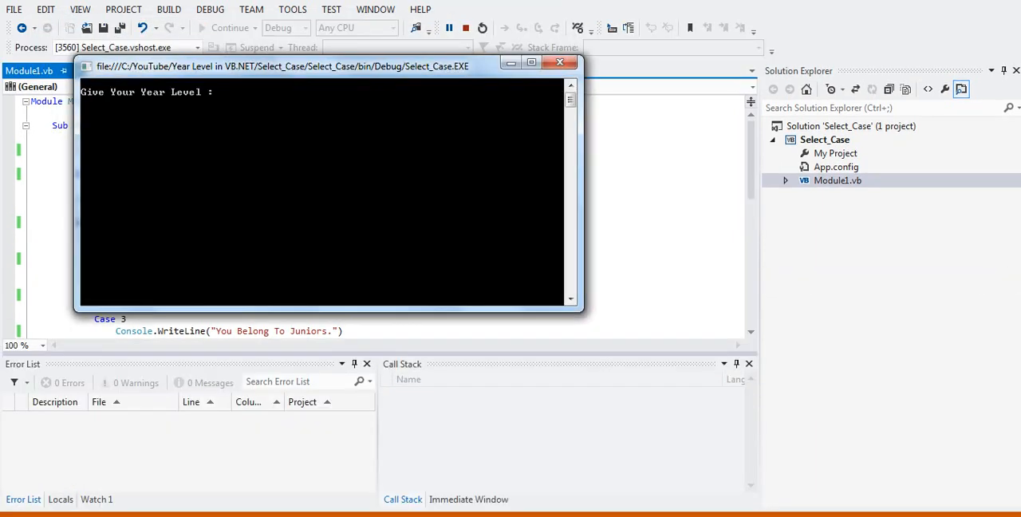
text(3)
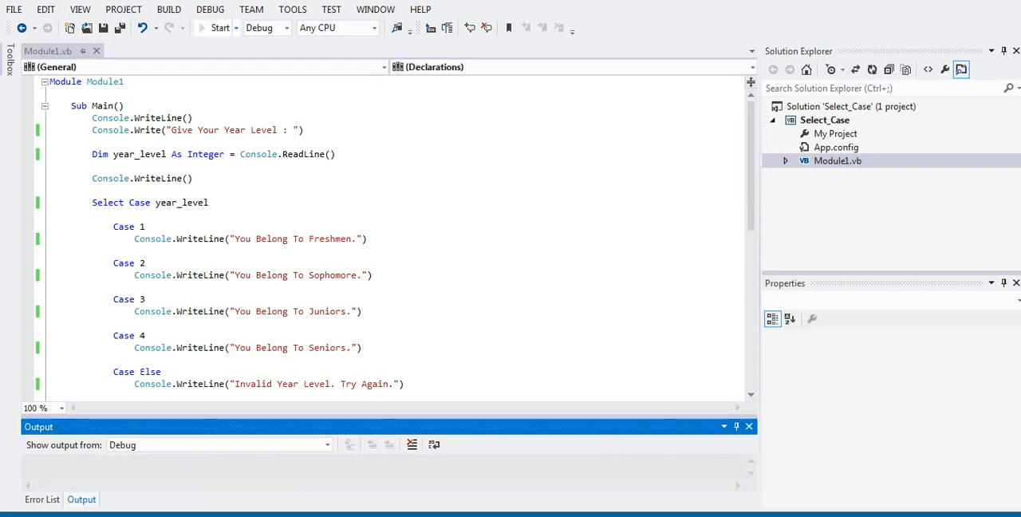
click(221, 27)
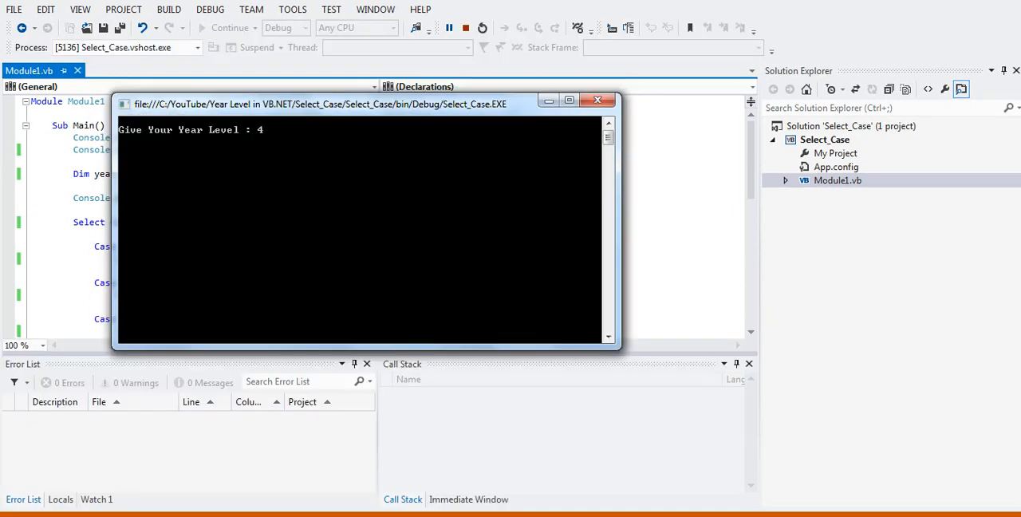
key(Return)
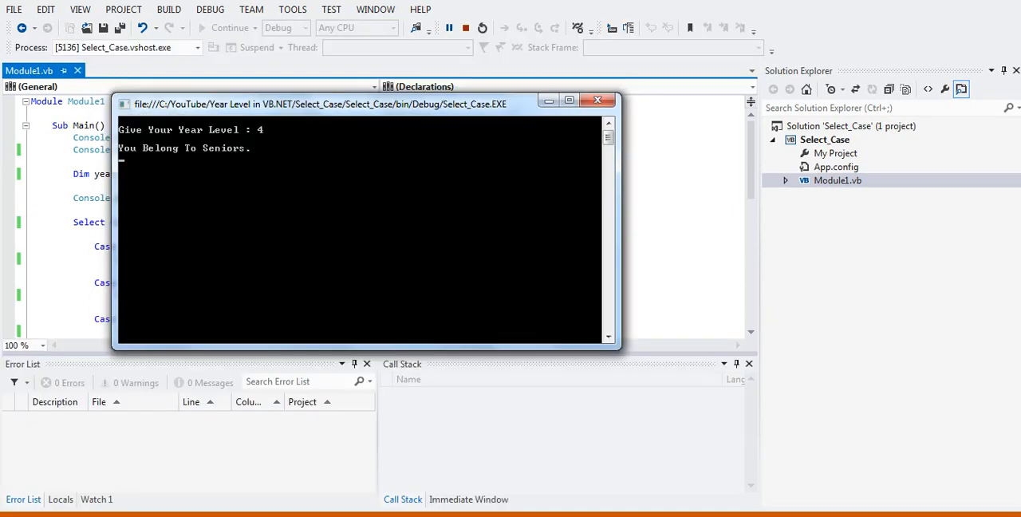